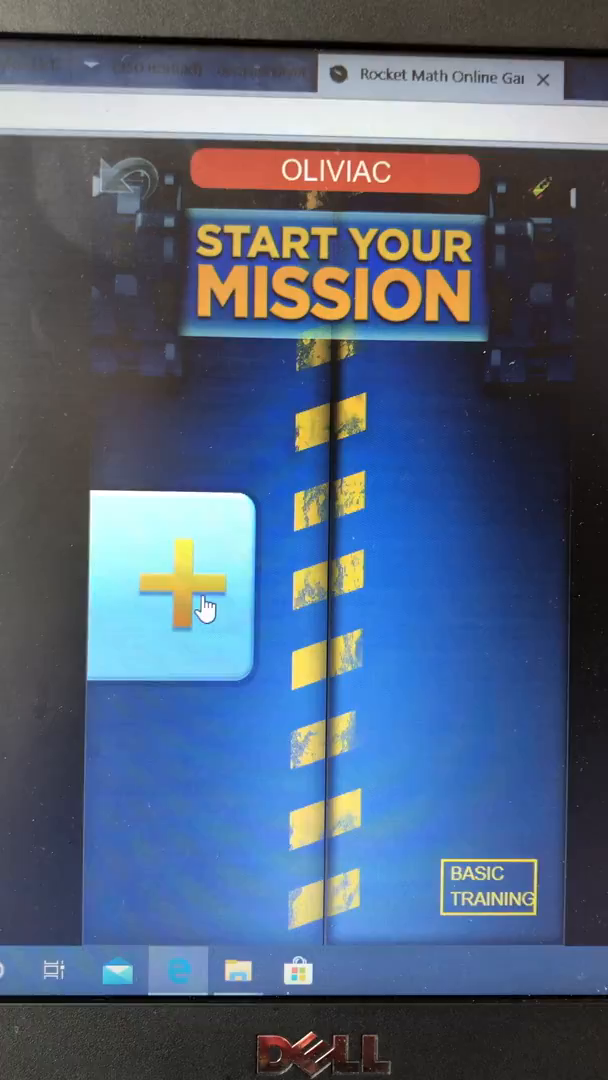
Begin the Addition Level A mission so the first fact 2 + 1 appears
click(180, 600)
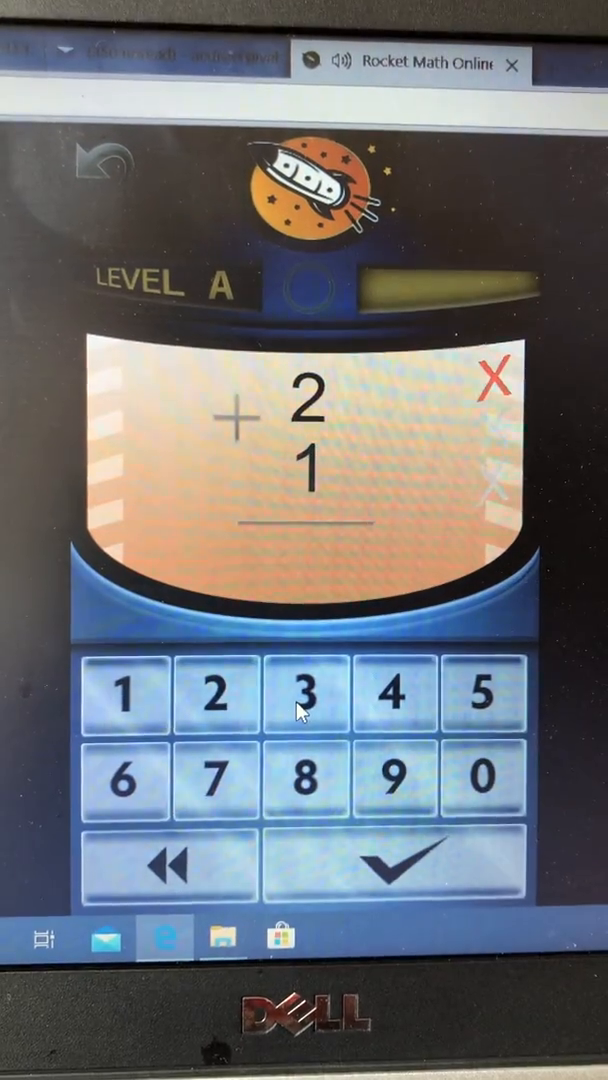
Answer 2 + 1 with 3, then key in answers for 1 + 3 and 3 + 1
click(302, 692)
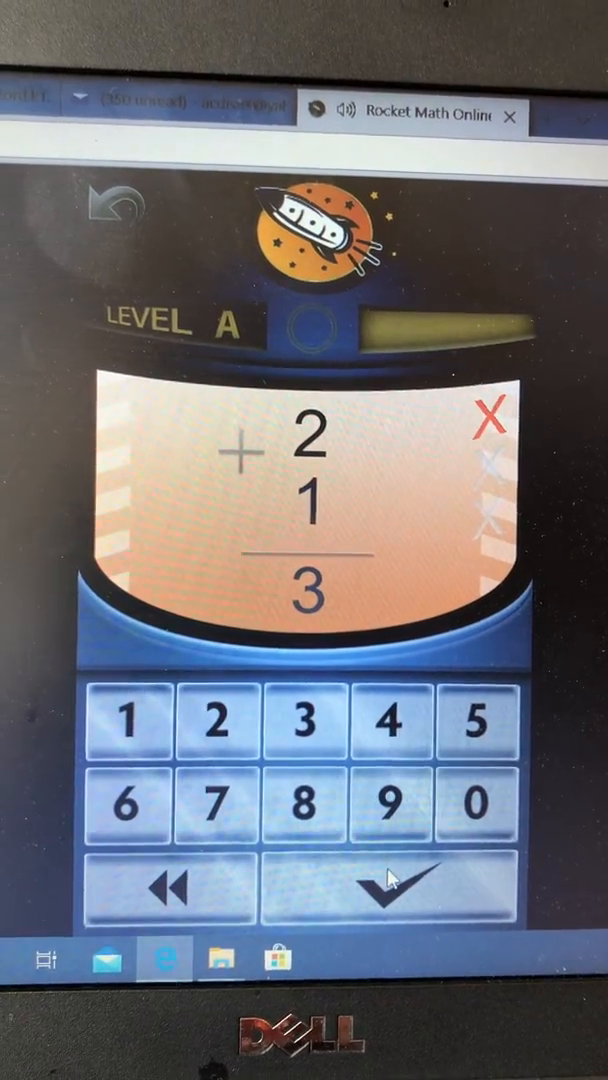
click(388, 892)
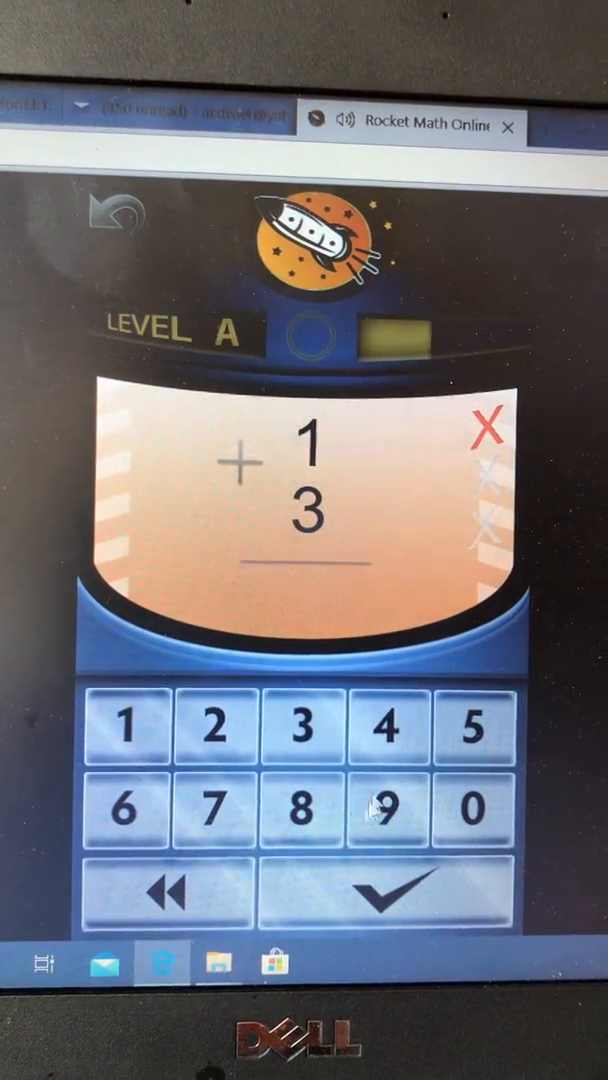
click(384, 896)
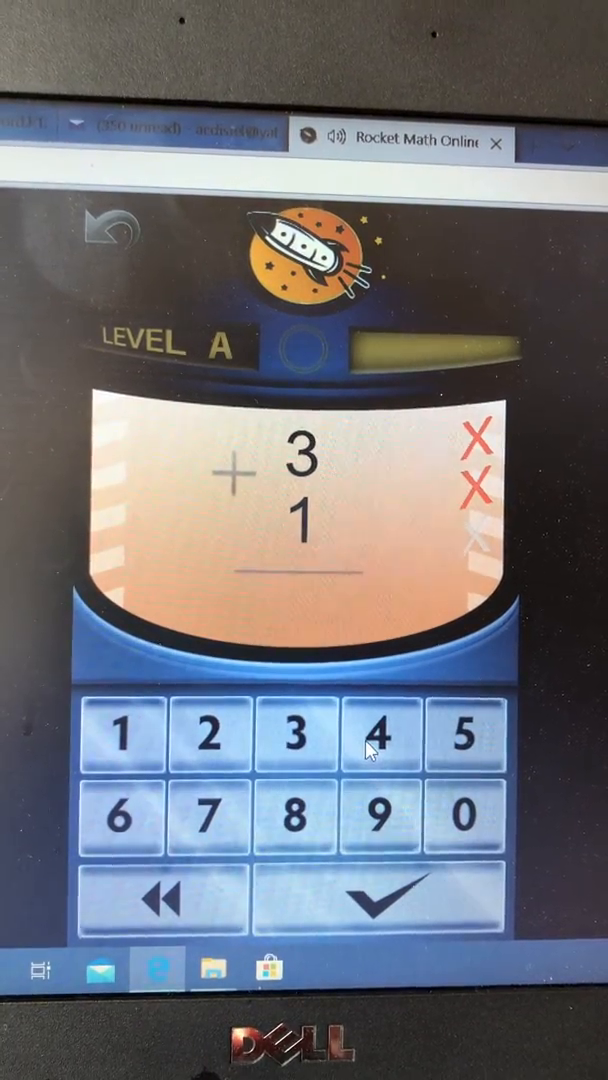
click(378, 732)
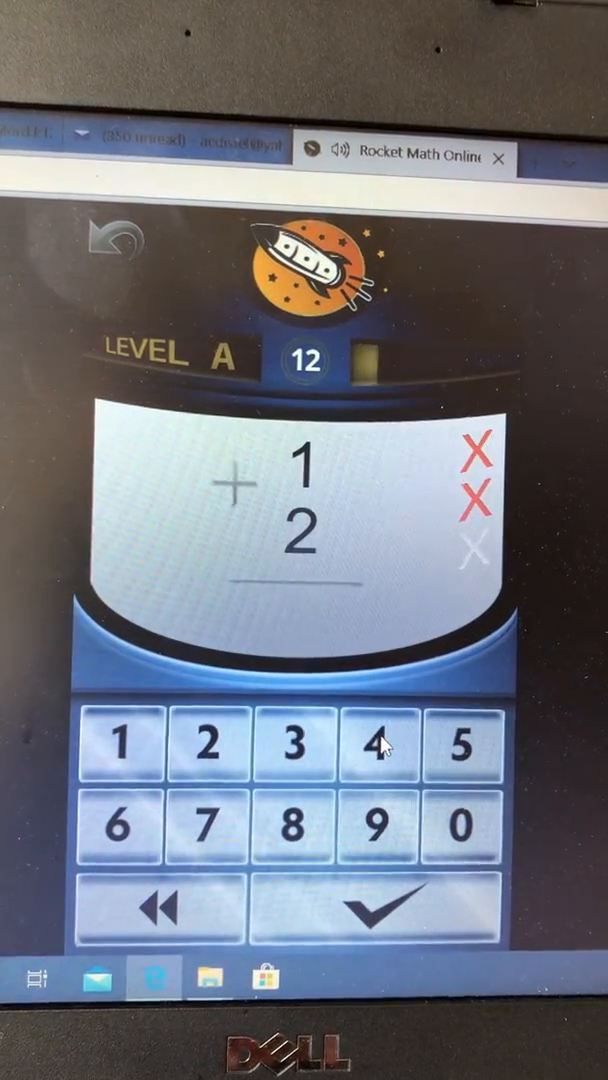
Answer 1 + 2 with 3 twice and enter 4 for the following 3 + 1 facts
click(290, 744)
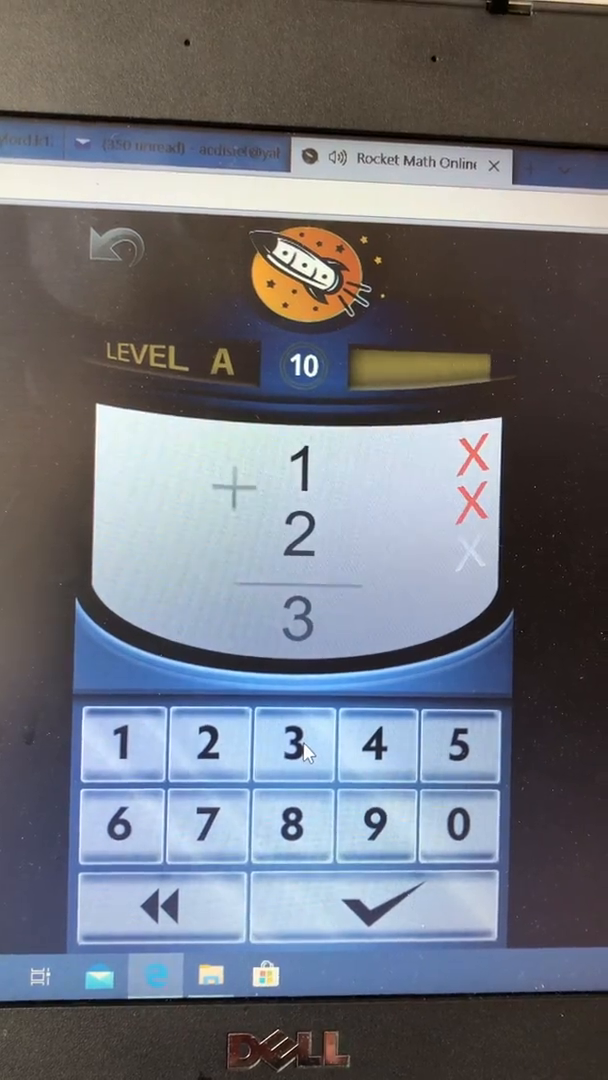
click(292, 744)
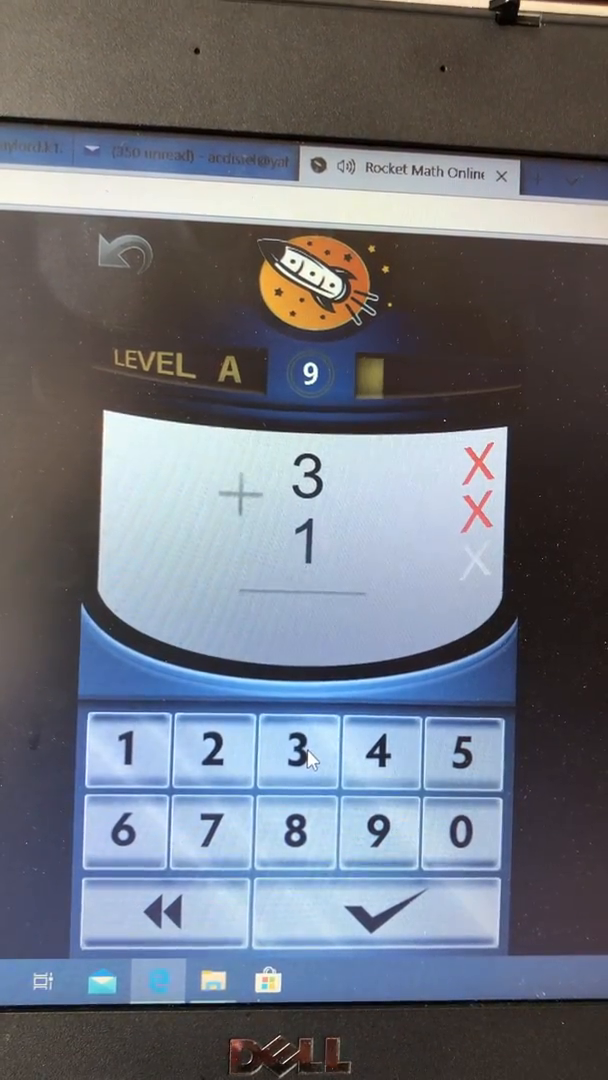
click(376, 748)
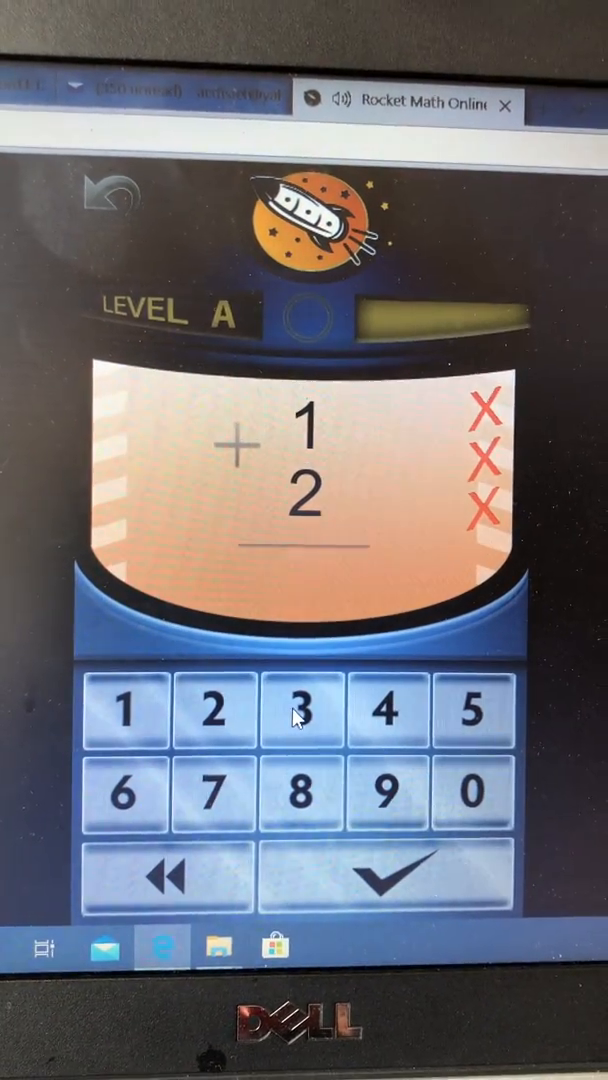
click(298, 708)
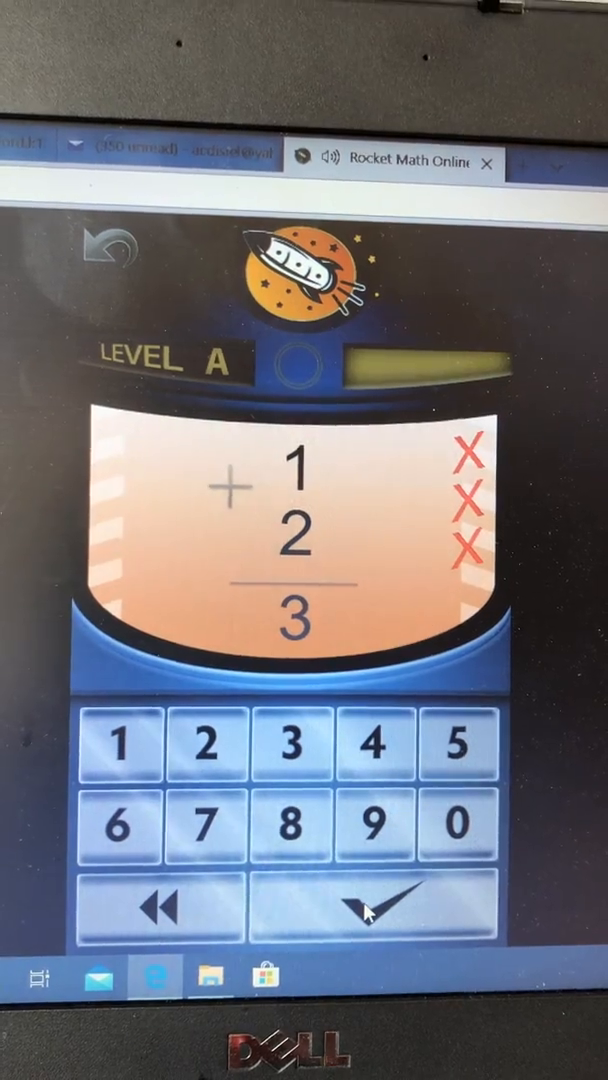
click(372, 908)
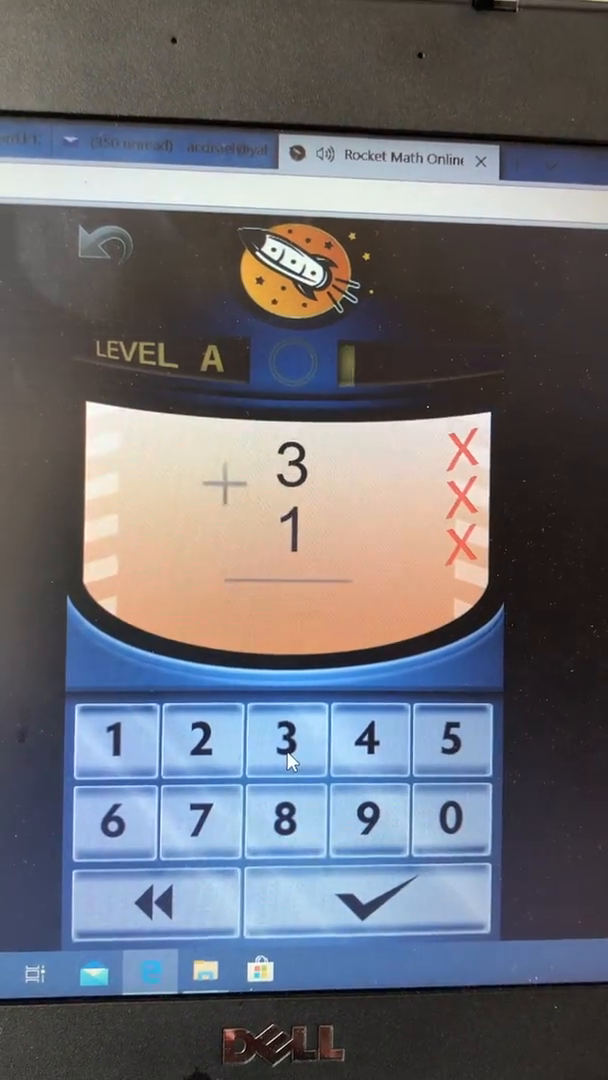
click(372, 756)
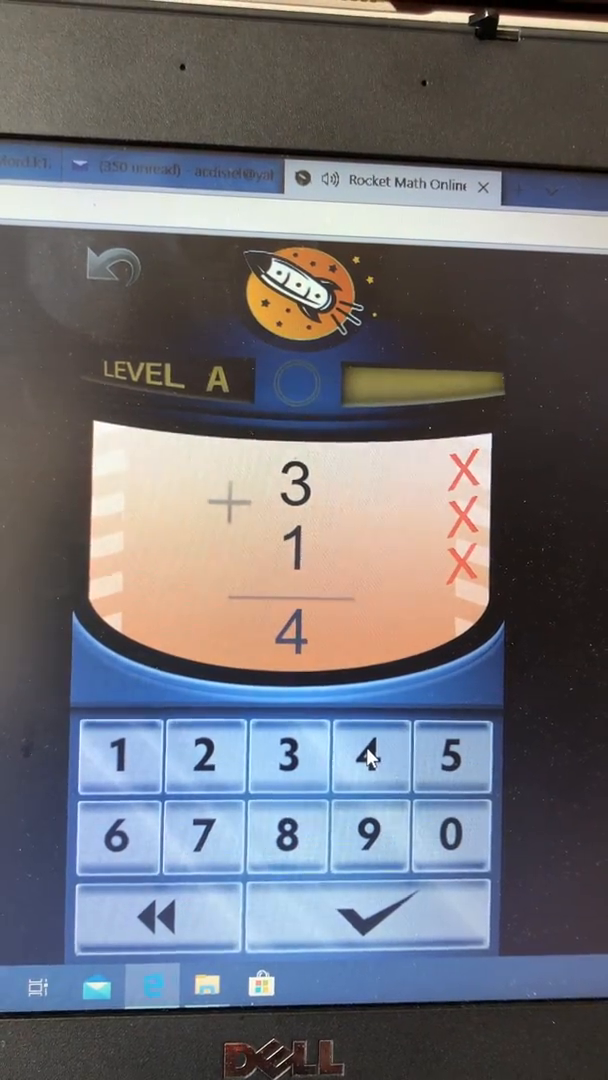